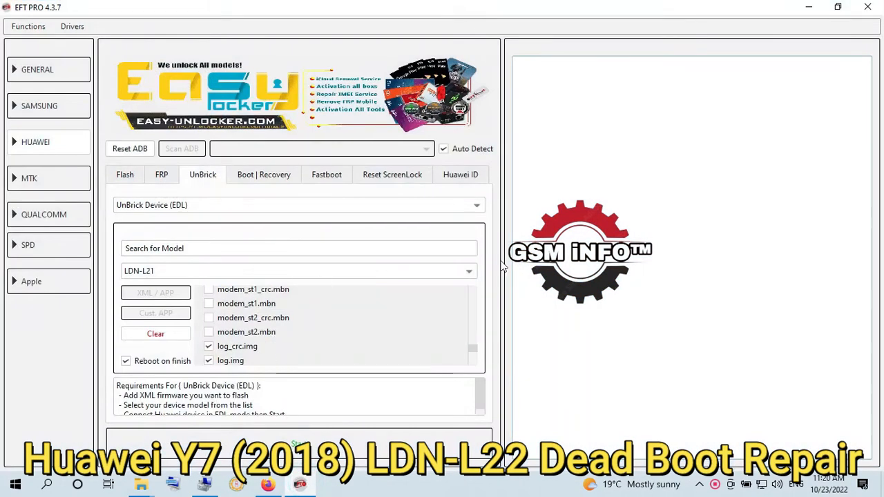
Review the finished LDN-L21 EDL unbrick log, then move on to fastboot flashing.
scroll(up, 3)
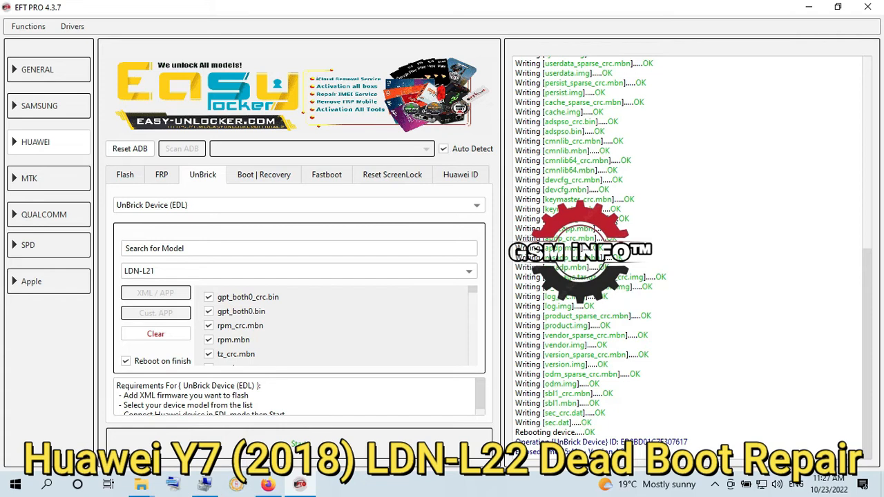
click(326, 176)
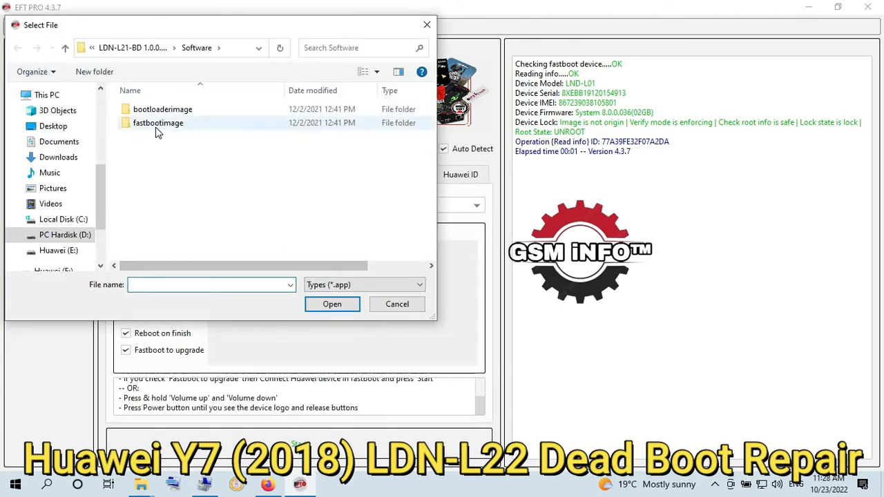
Browse up to LDN-L01 > LDN-LX1 and select the update_sd firmware package.
click(65, 48)
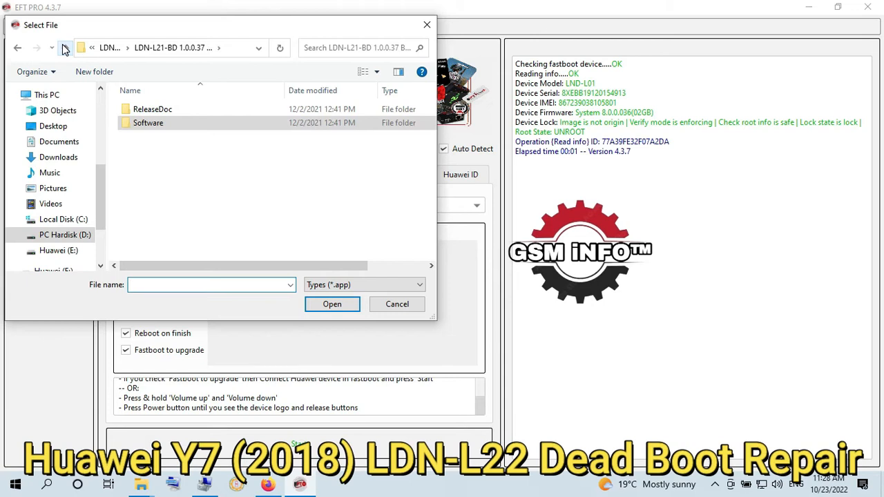
click(65, 47)
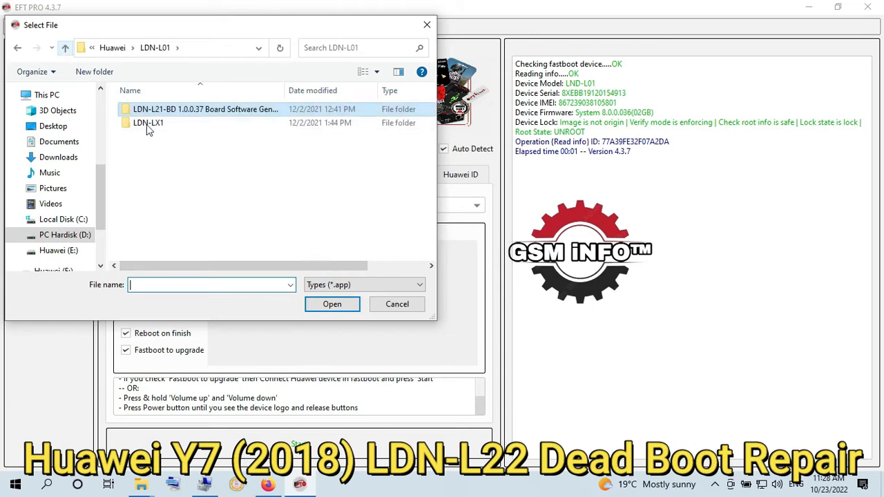
double_click(147, 122)
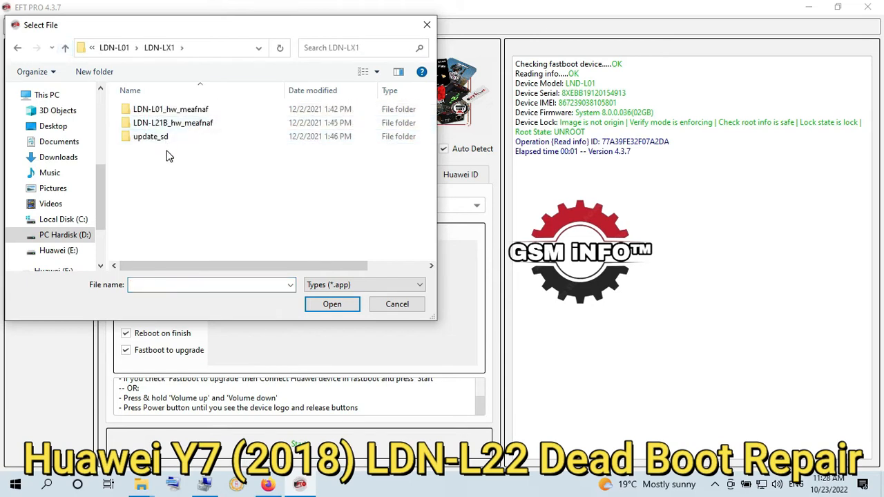
click(150, 136)
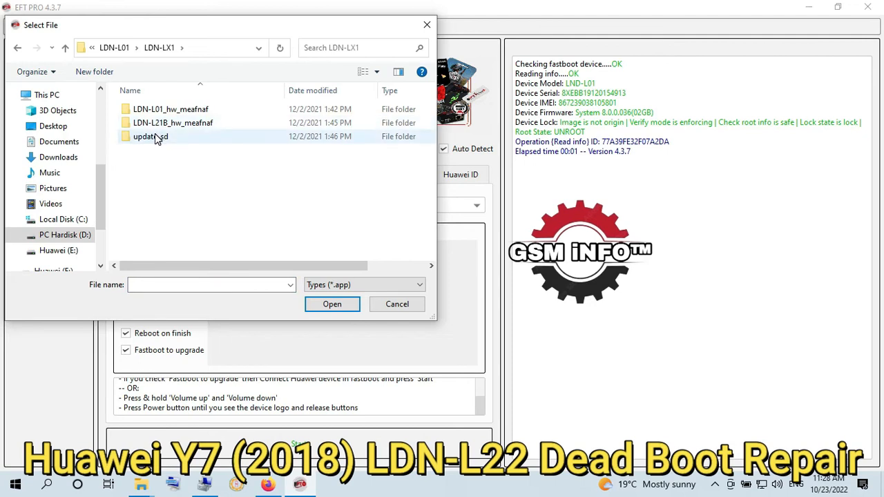
click(396, 304)
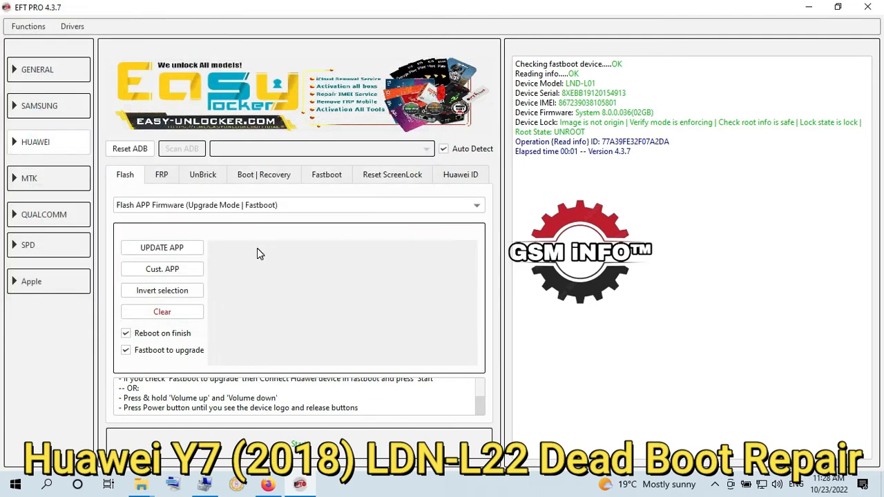
Add the update_LDN-L21B_hw_meafnaf.app custom package and start flashing both packages.
click(162, 268)
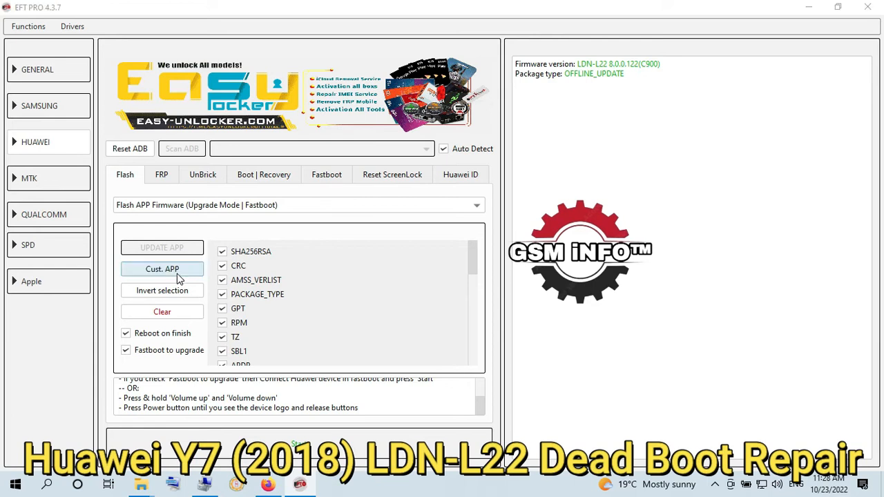
click(162, 268)
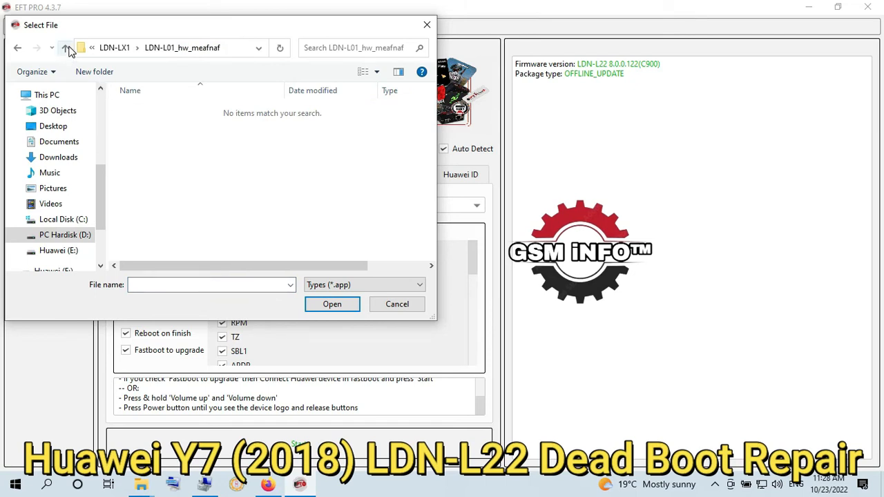
click(65, 48)
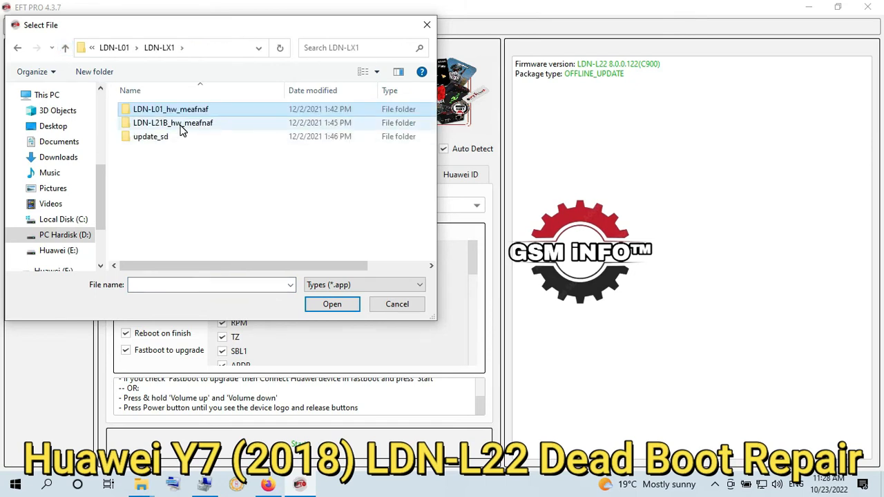
double_click(151, 136)
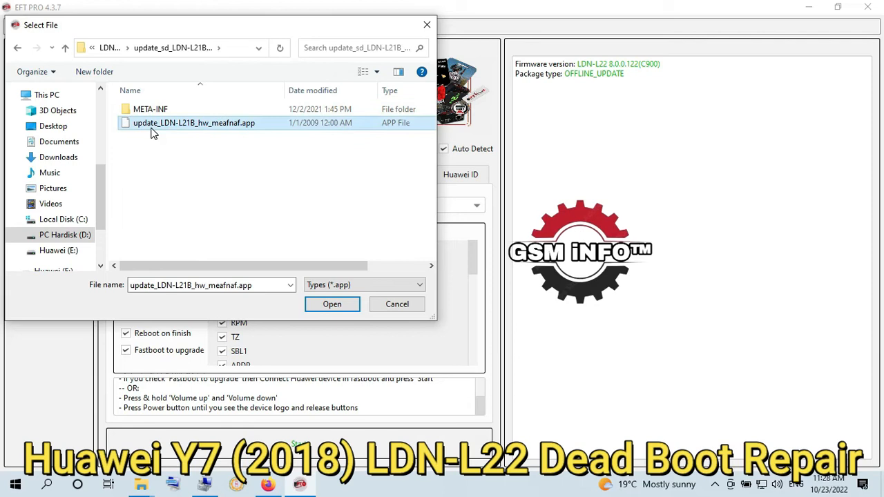
click(331, 304)
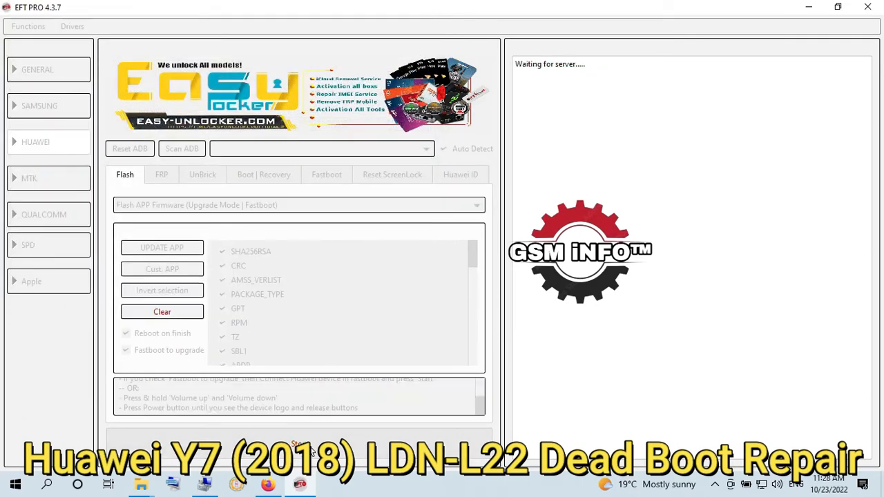
mouse_move(528, 329)
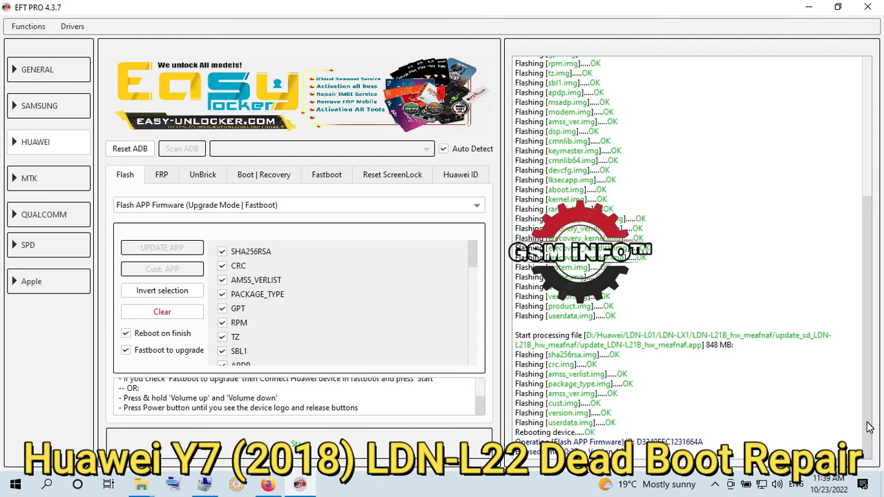
mouse_move(748, 490)
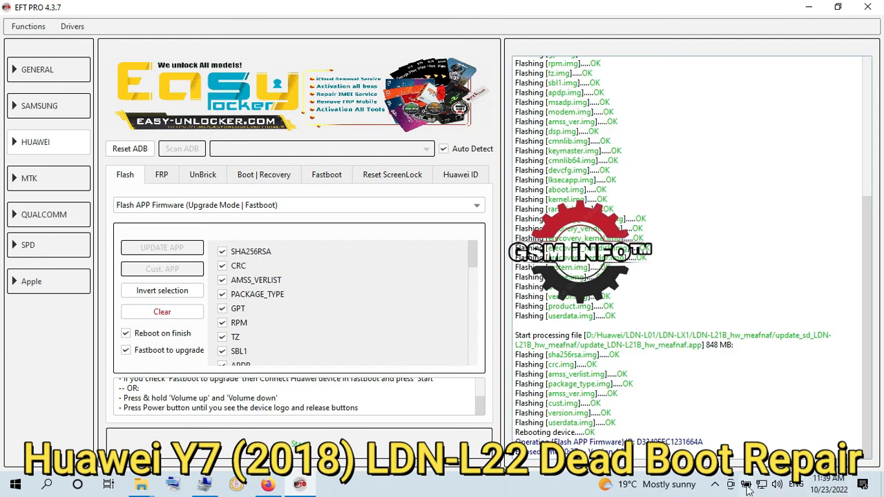